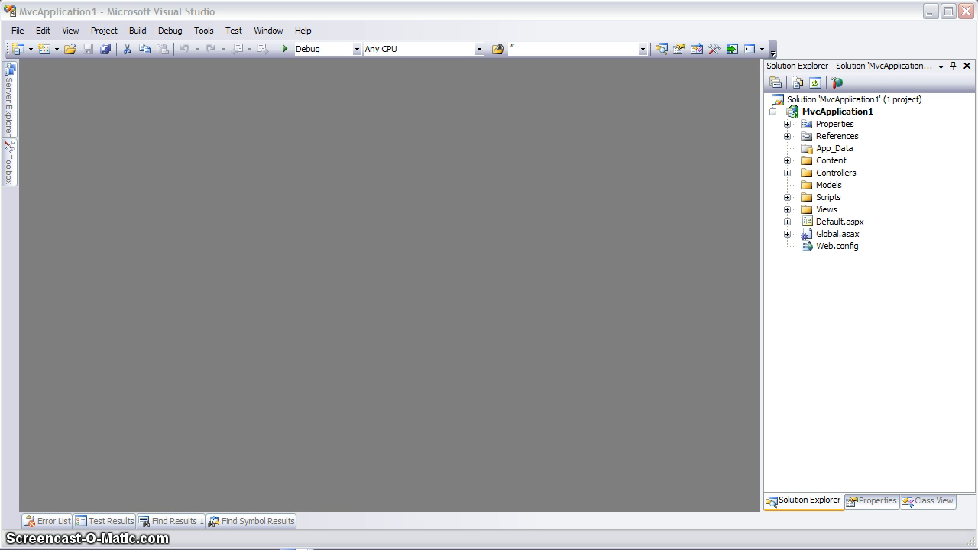
# - Add a new class named CustomerUserRepository to the MvcApplication1 project
pyautogui.rightClick(838, 110)
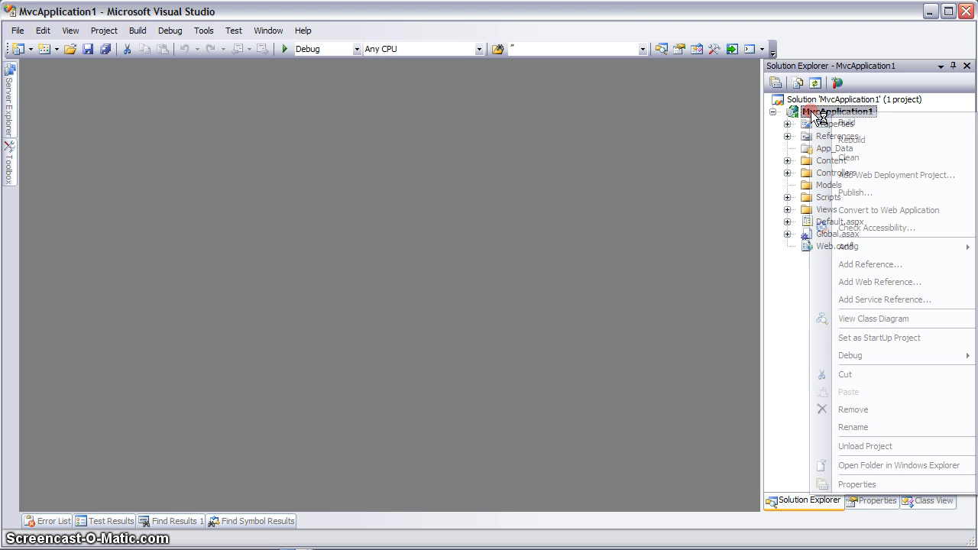
pyautogui.moveTo(845, 247)
pyautogui.write('C')
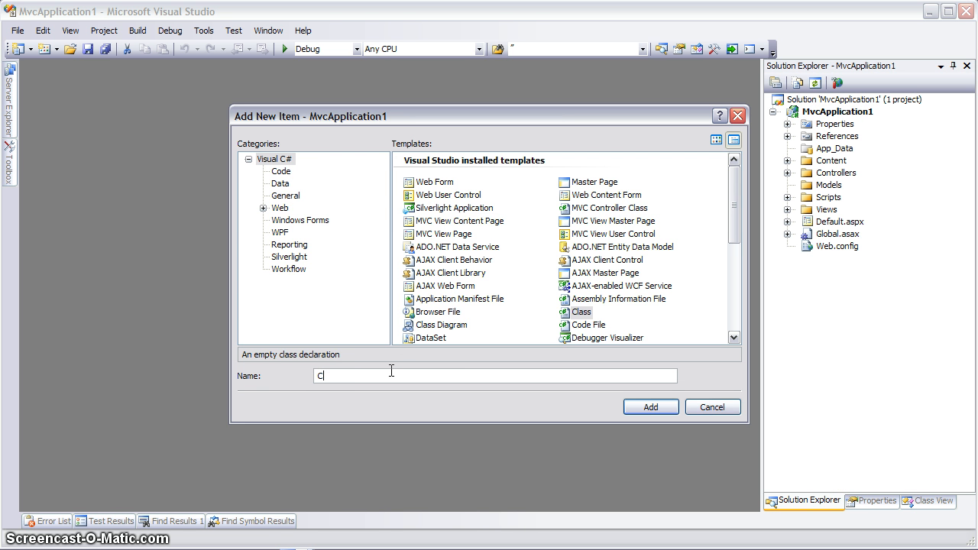
pyautogui.write('ustomerUserReposit')
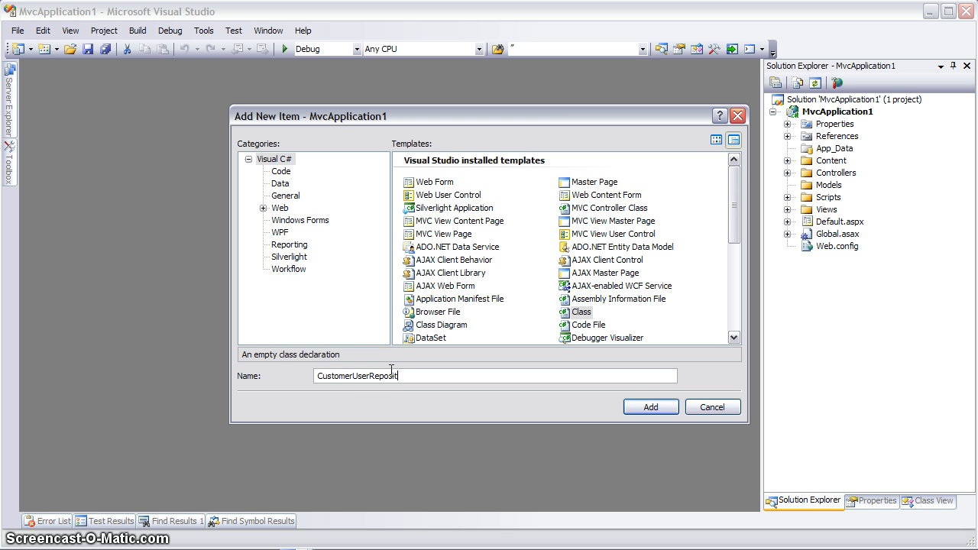
pyautogui.click(650, 406)
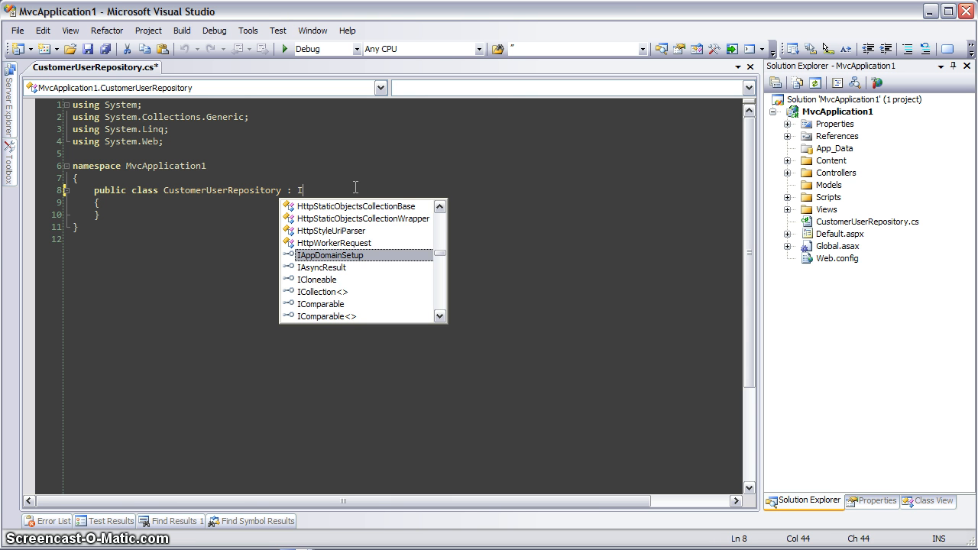
# - Make CustomerUserRepository inherit from IUserRepository and stub its FindById and FindCurrentUser methods
pyautogui.write('UserRepos')
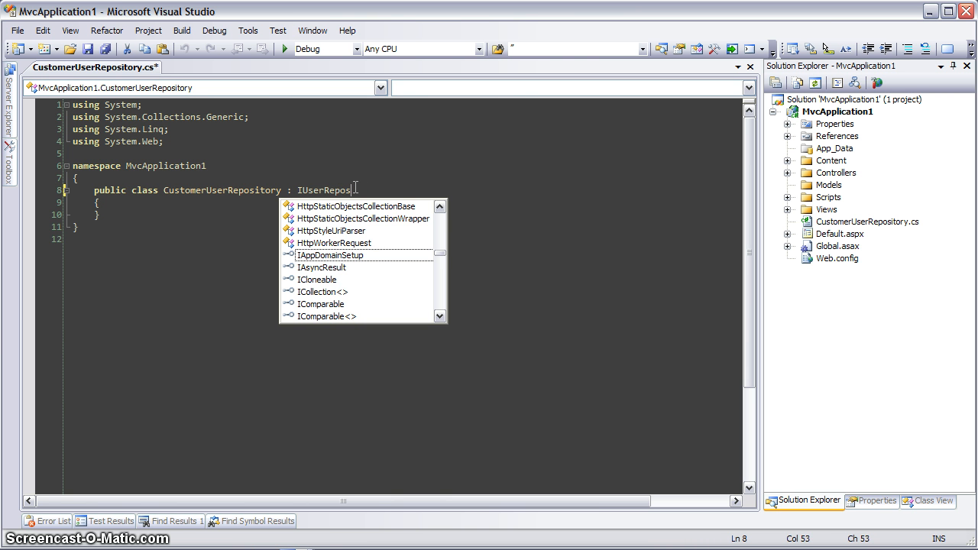
pyautogui.write('itory')
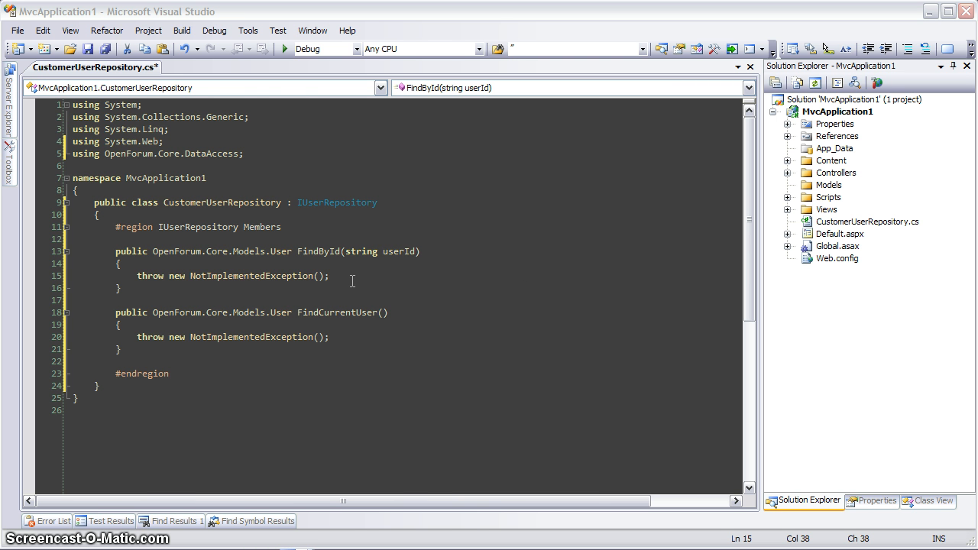
pyautogui.moveTo(403, 253)
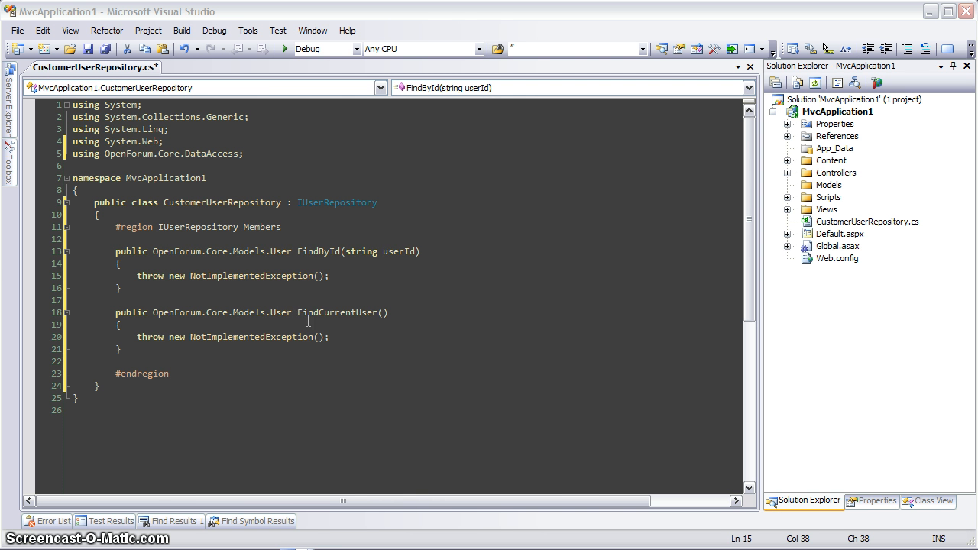
pyautogui.moveTo(318, 325)
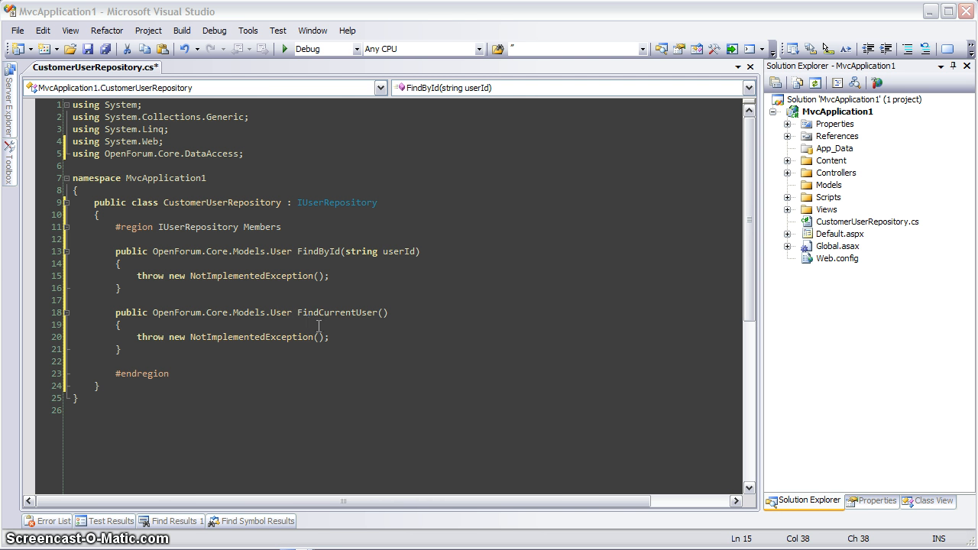
pyautogui.moveTo(336, 339)
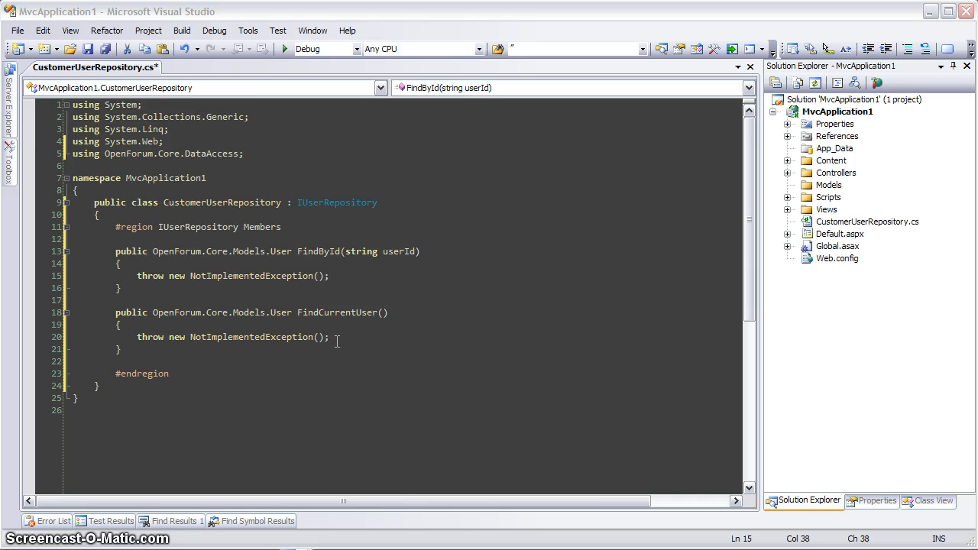
pyautogui.moveTo(124, 200)
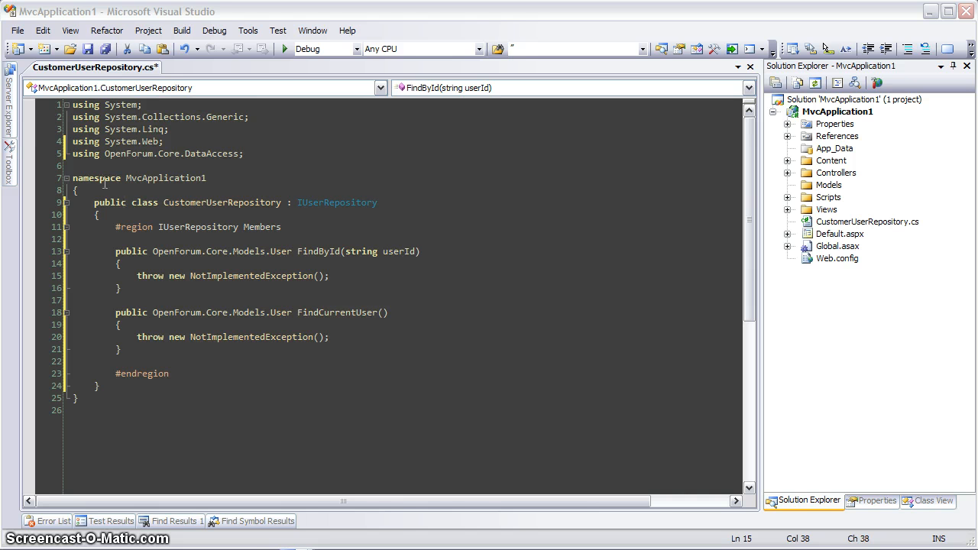
# - Fill the users dictionary with three avatar-linked users and implement FindById and FindCurrentUser
pyautogui.click(10, 159)
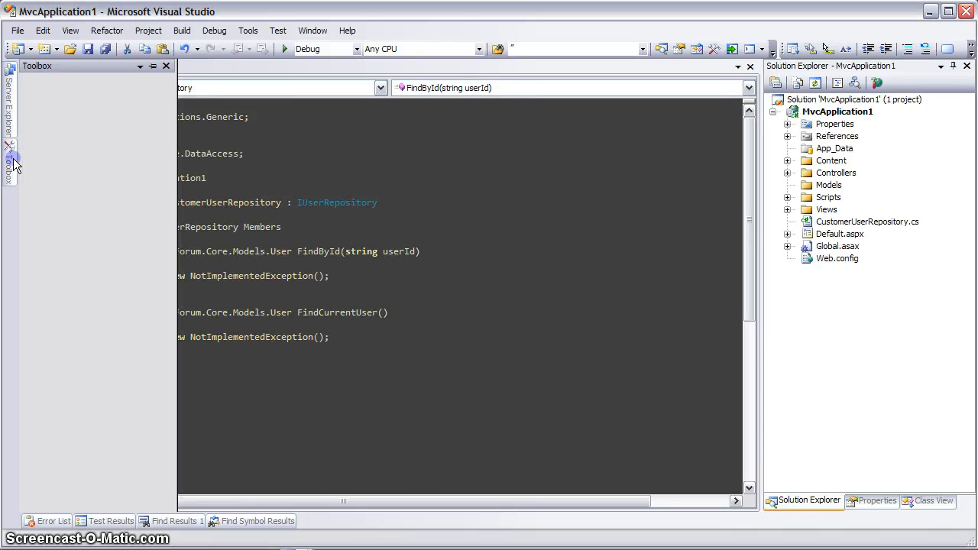
pyautogui.click(12, 161)
pyautogui.write('return users[userId];')
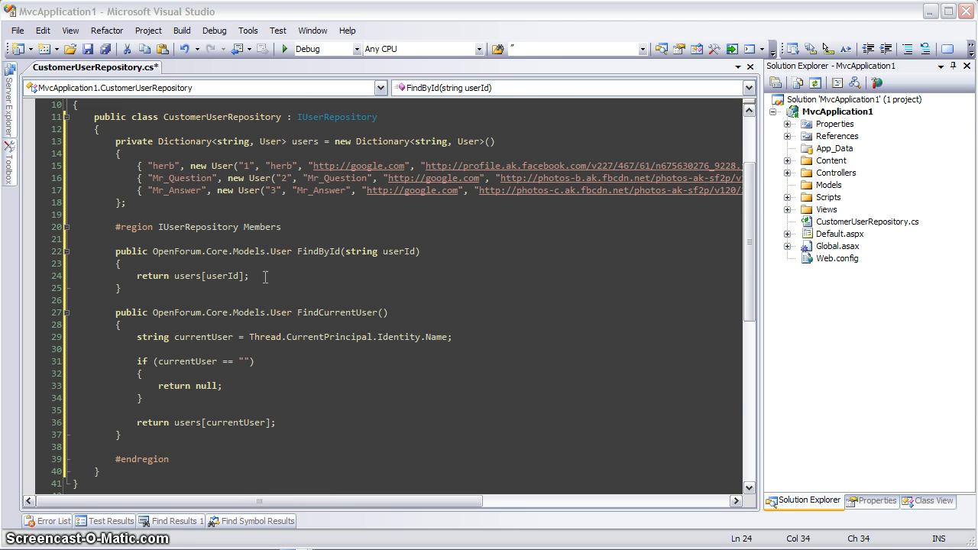
pyautogui.moveTo(186, 276)
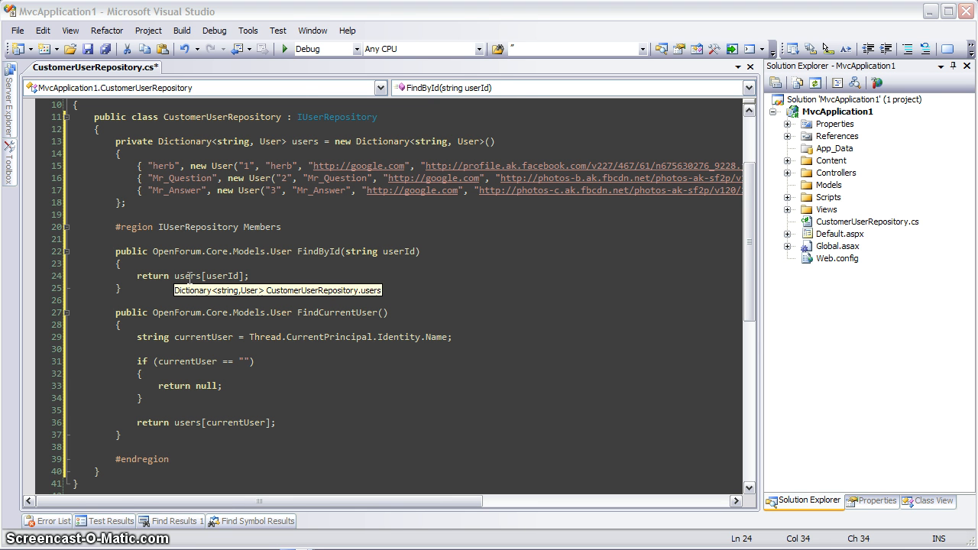
pyautogui.moveTo(218, 275)
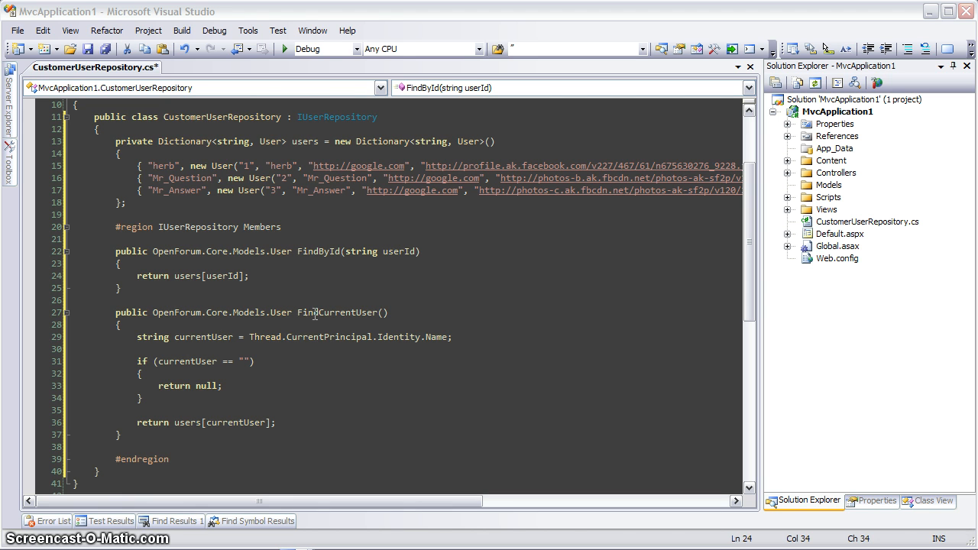
pyautogui.moveTo(206, 342)
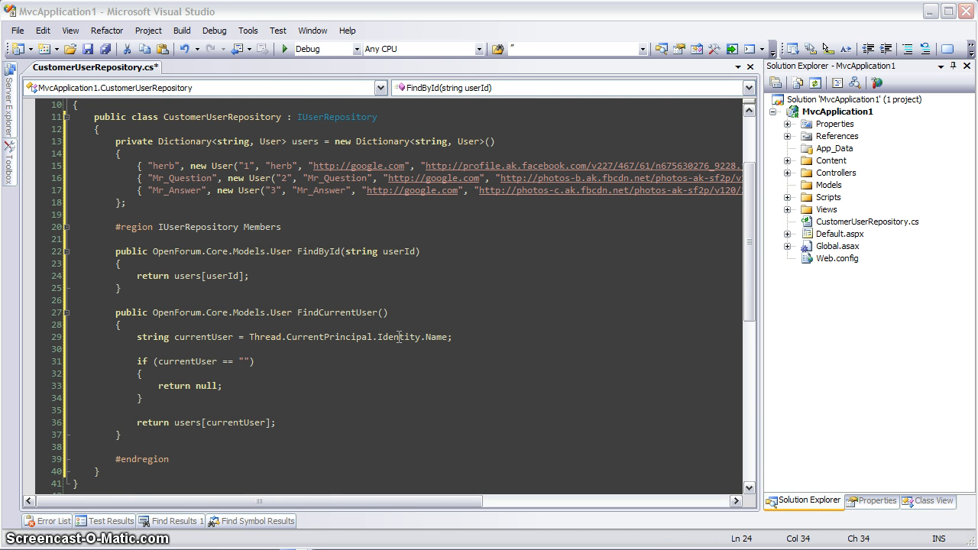
pyautogui.moveTo(437, 336)
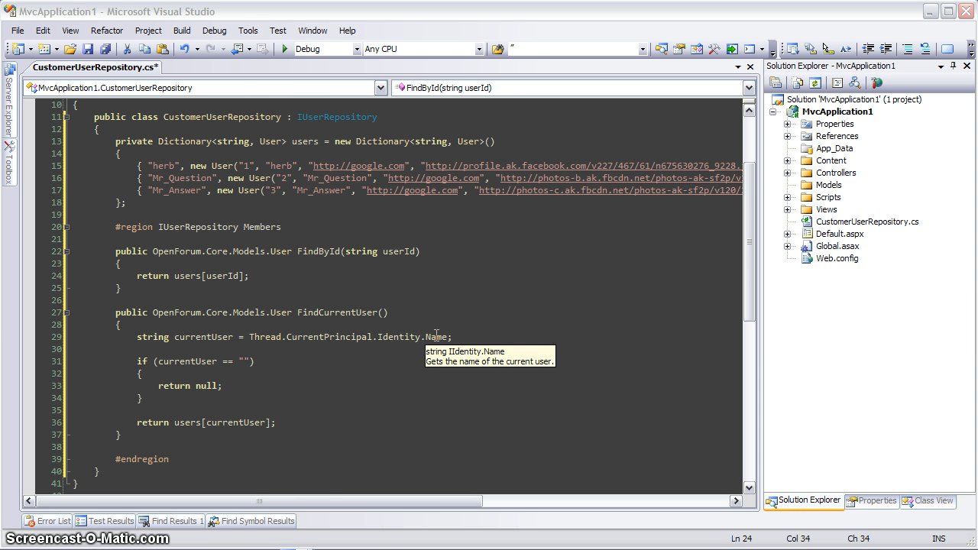
pyautogui.moveTo(234, 405)
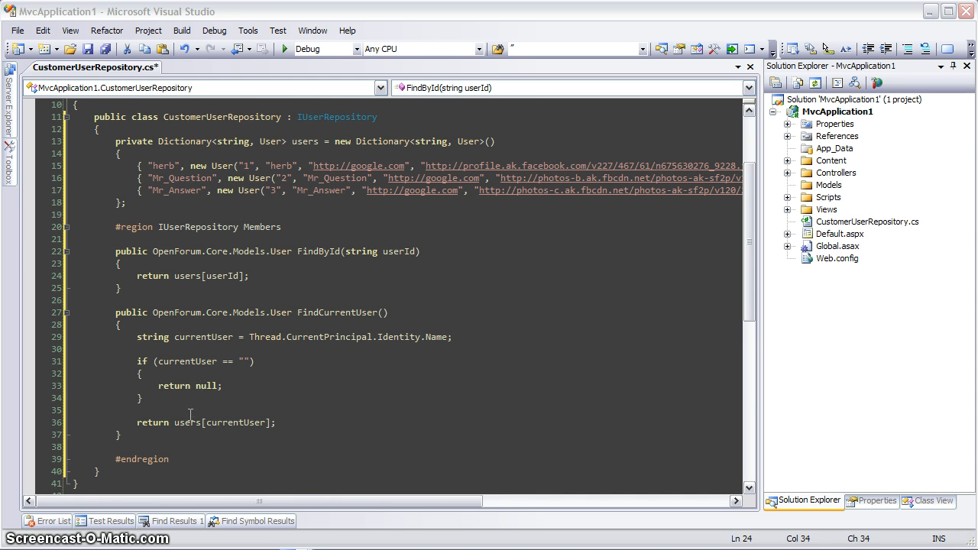
pyautogui.moveTo(221, 422)
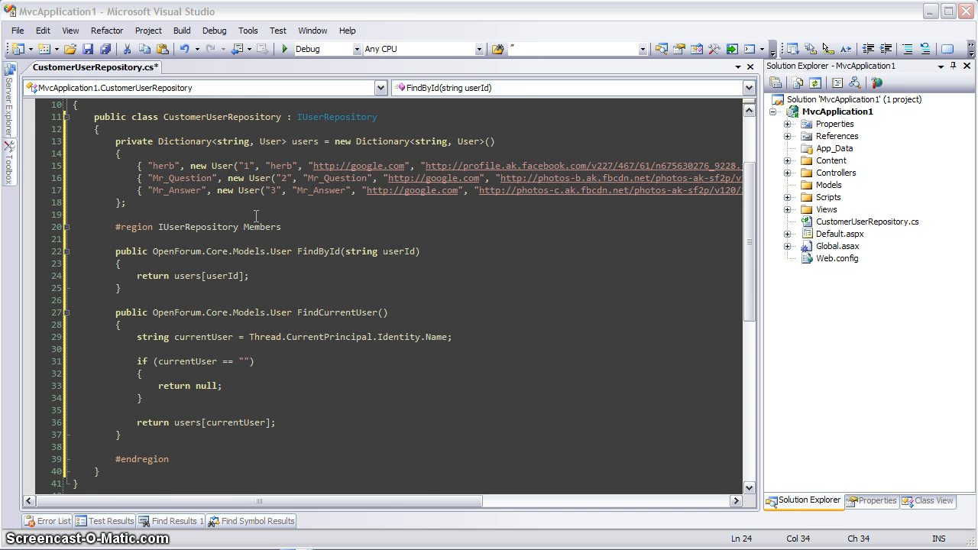
pyautogui.moveTo(243, 186)
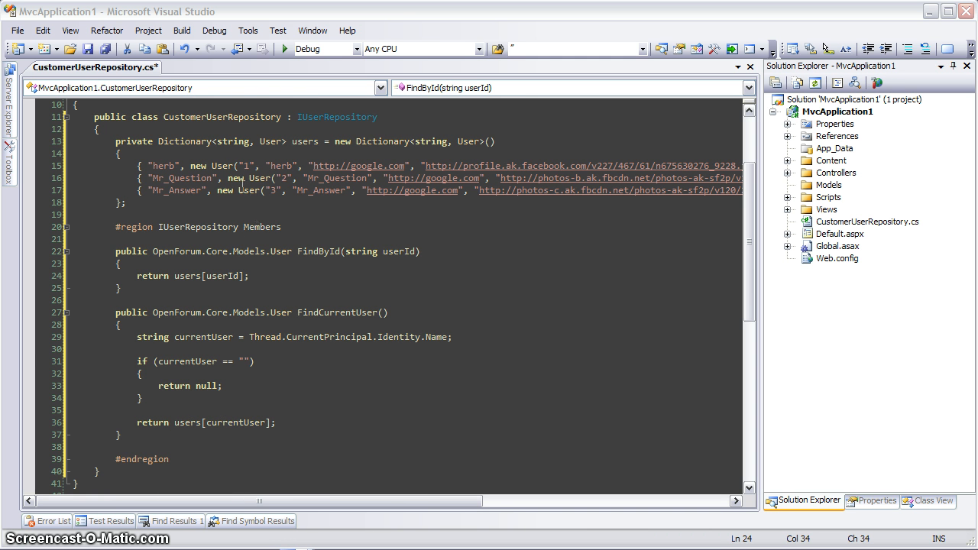
pyautogui.moveTo(225, 166)
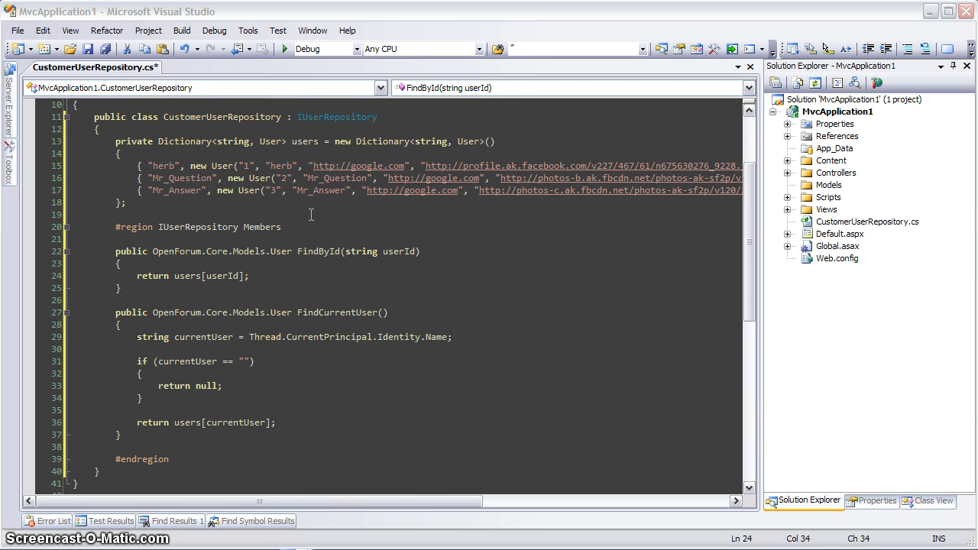
pyautogui.moveTo(359, 211)
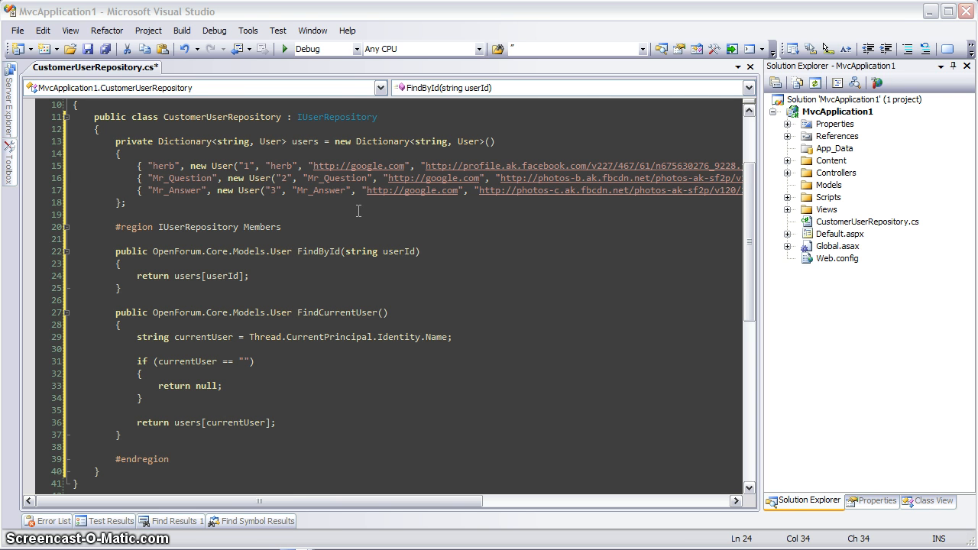
pyautogui.moveTo(349, 166)
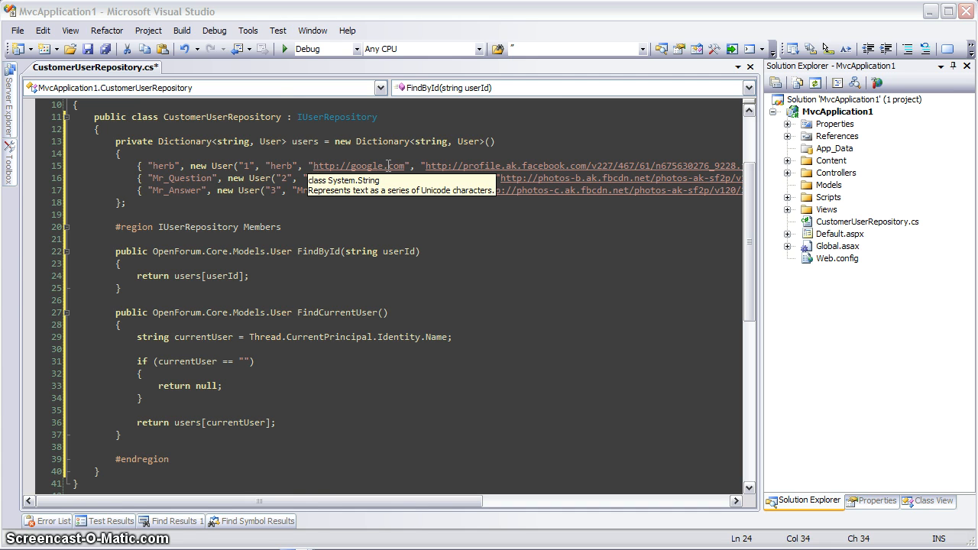
pyautogui.moveTo(422, 165)
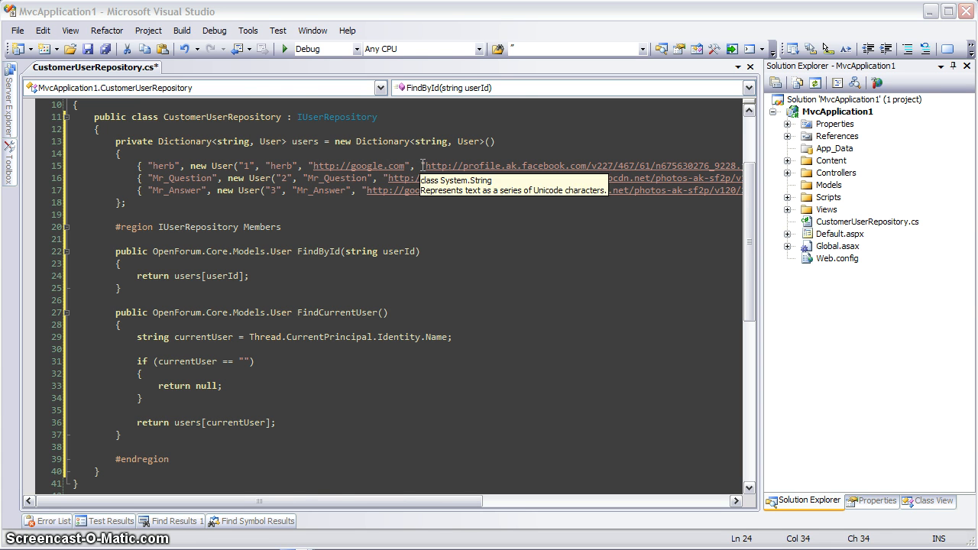
pyautogui.moveTo(487, 207)
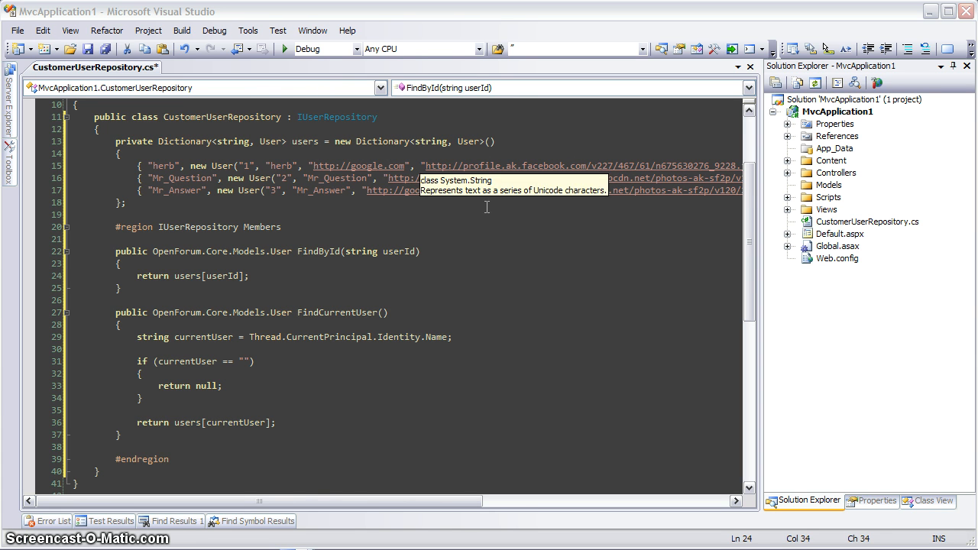
pyautogui.moveTo(265, 228)
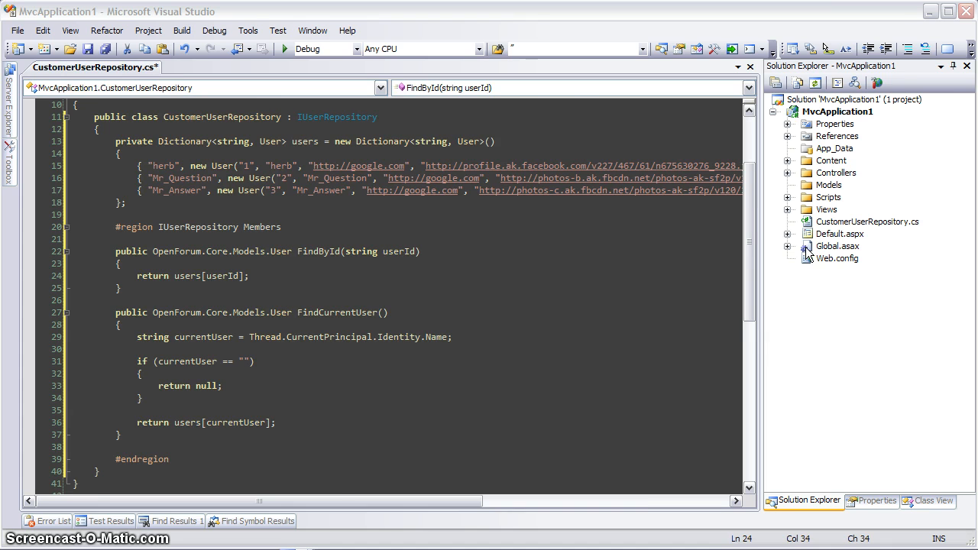
# - Assign a new CustomerUserRepository to OpenForumManager.UserRepository in Application_Start, then run the site
pyautogui.doubleClick(837, 245)
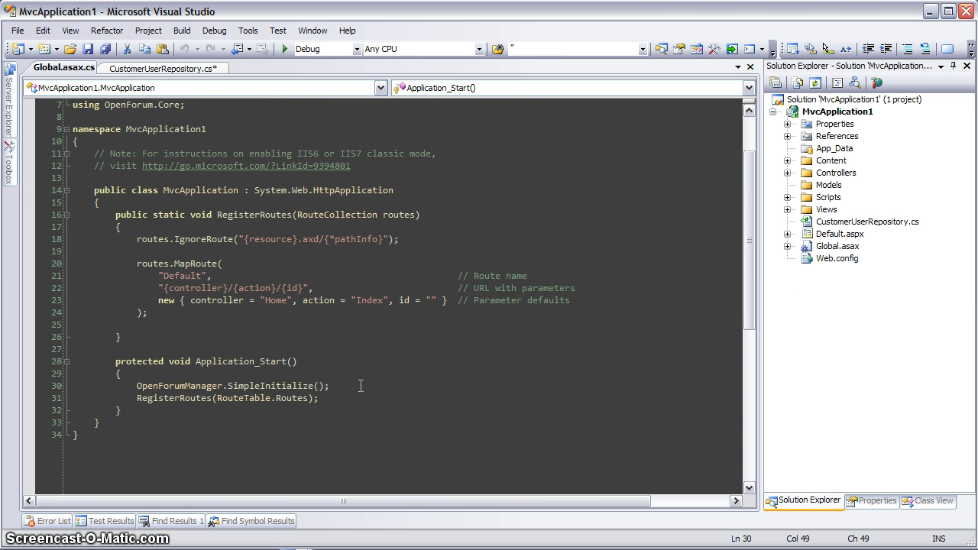
pyautogui.write('Op')
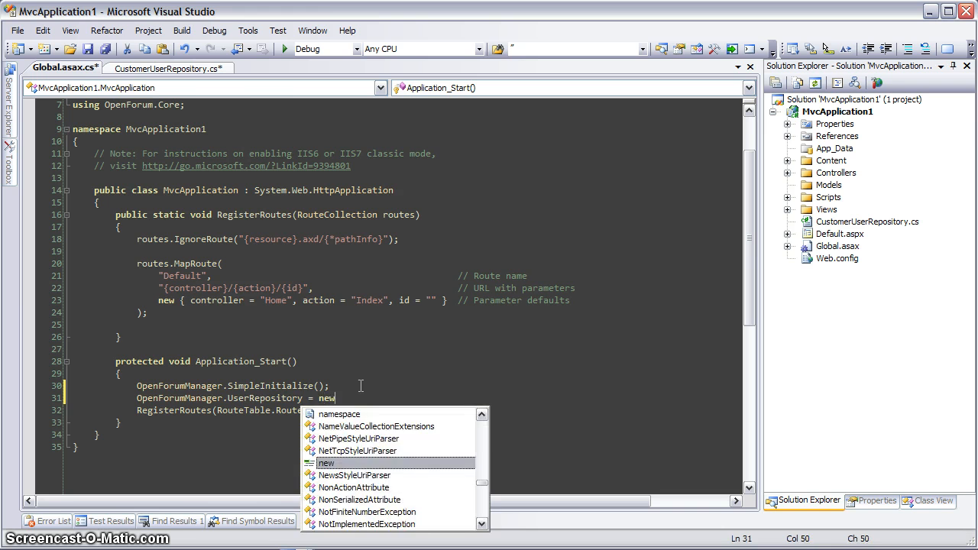
pyautogui.write('CustomerUserRepository();')
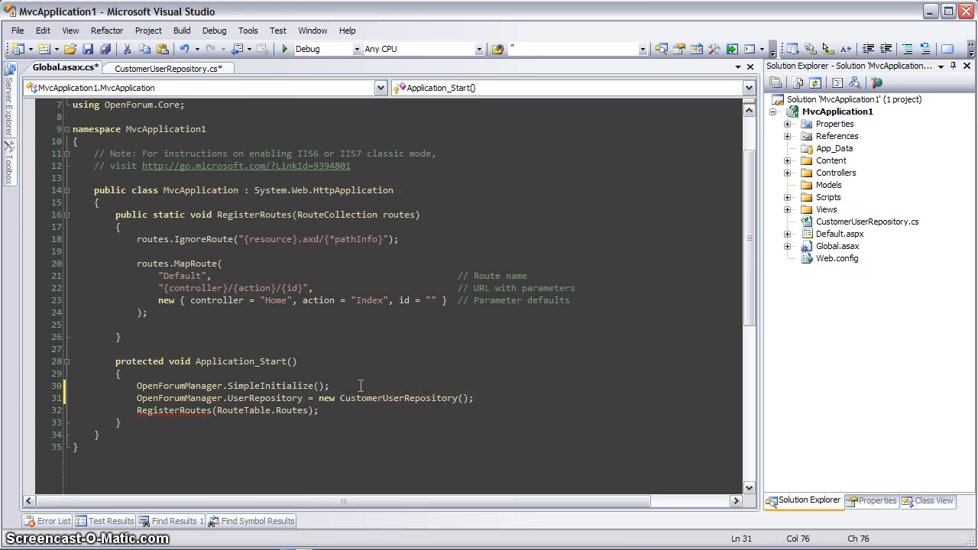
pyautogui.click(329, 385)
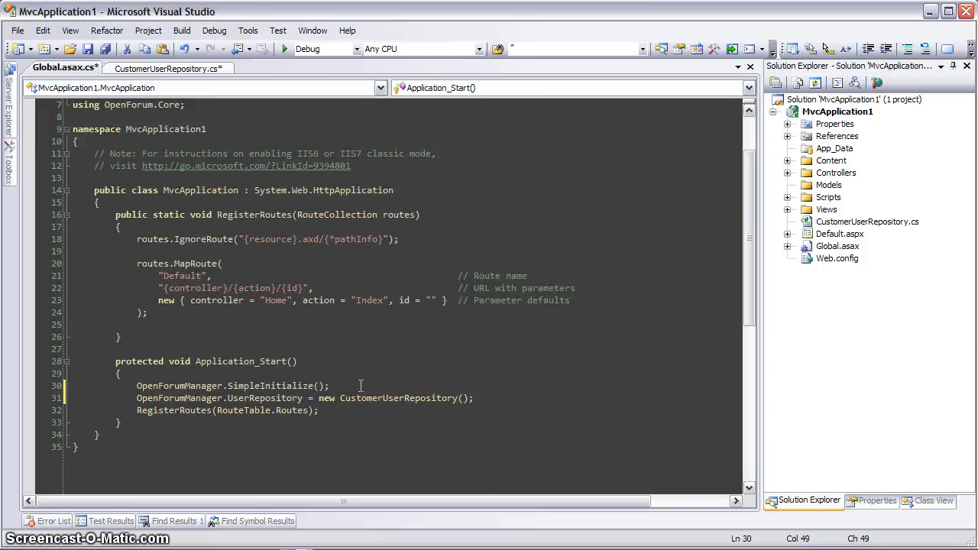
pyautogui.click(283, 48)
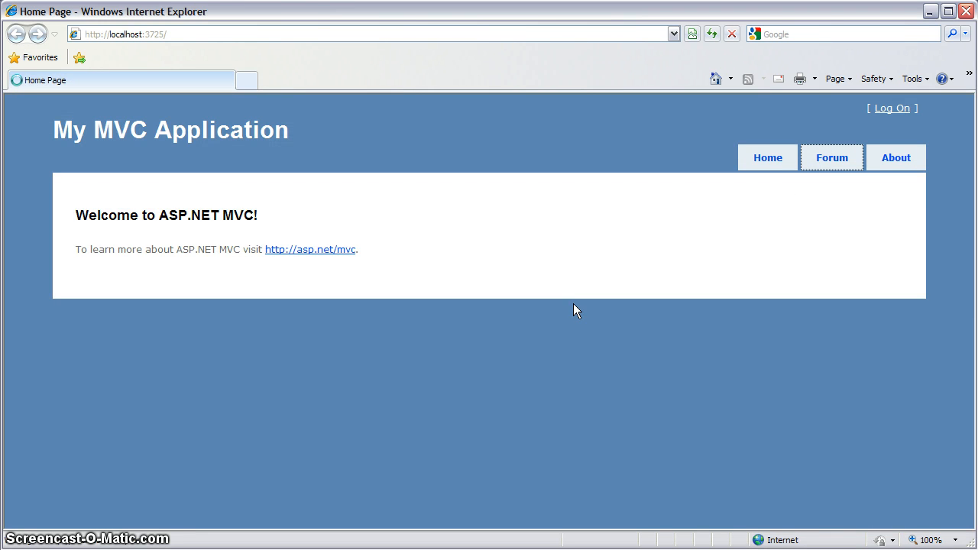
# - Open the forum thread 'Is it possible to change the look and feel of OpenForum?'
pyautogui.click(832, 157)
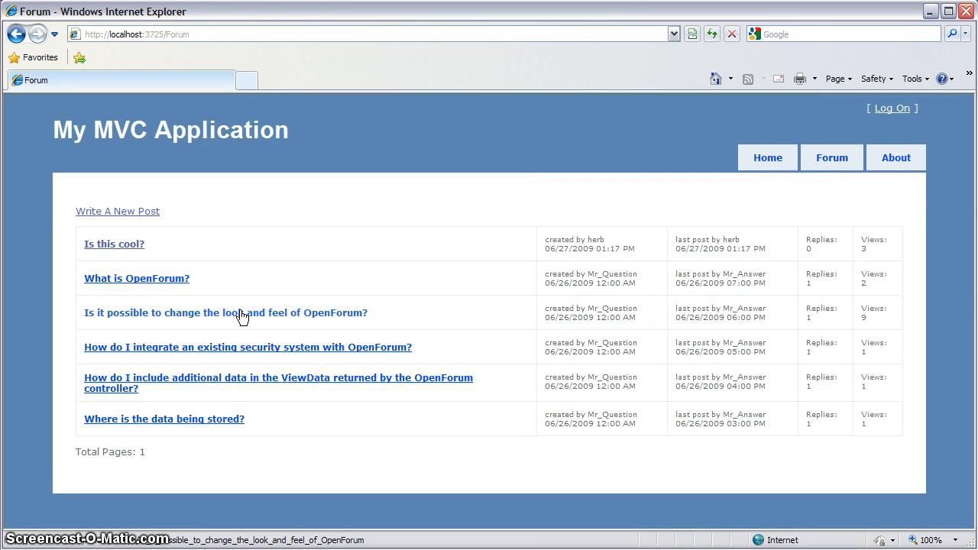
pyautogui.click(225, 312)
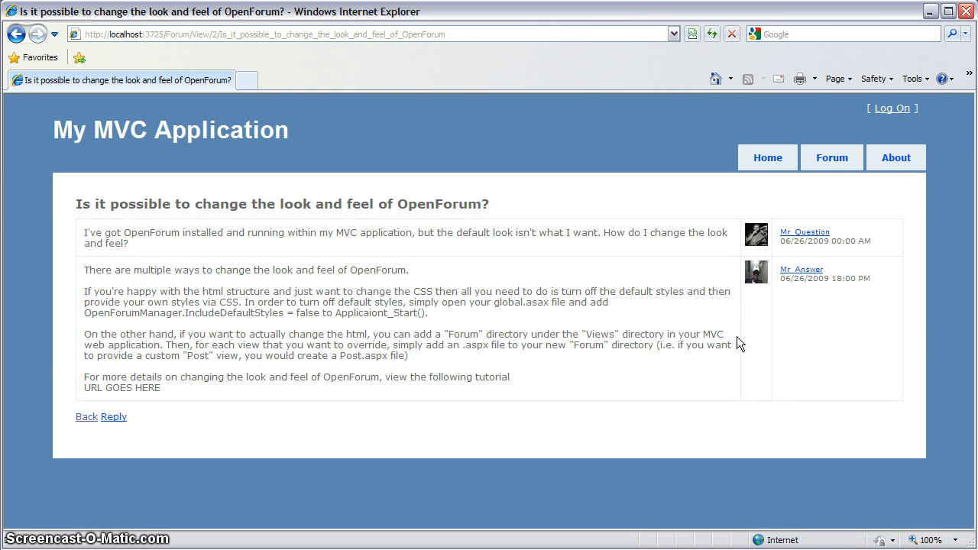
pyautogui.moveTo(759, 318)
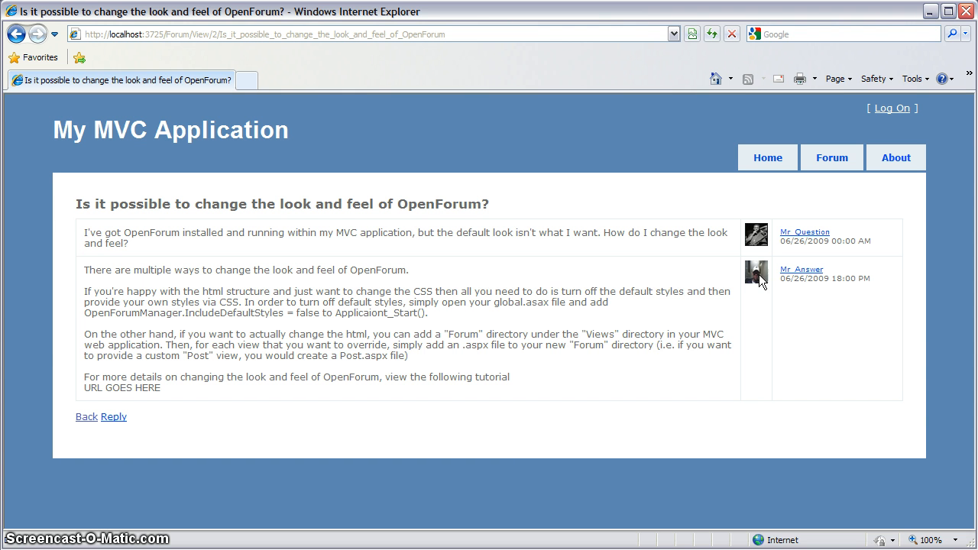
pyautogui.moveTo(772, 288)
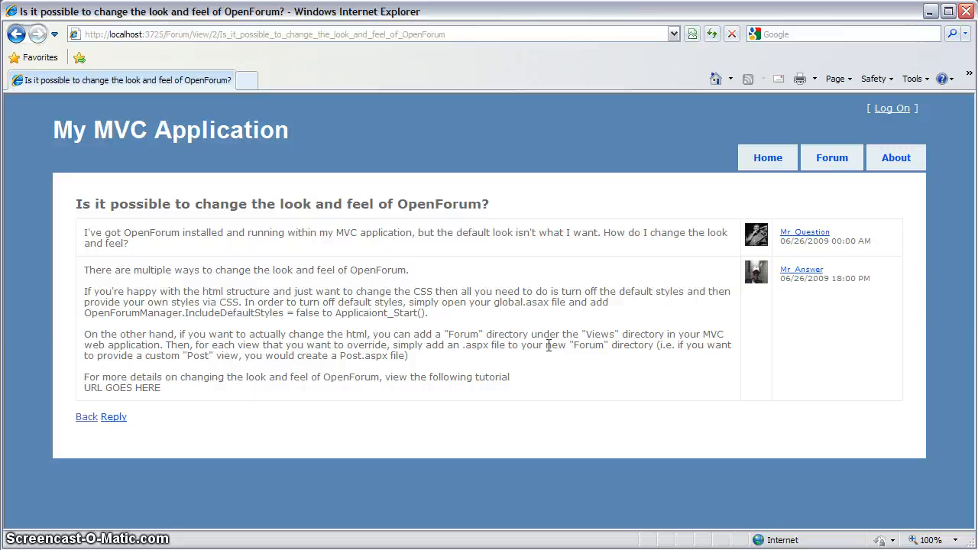
pyautogui.moveTo(522, 363)
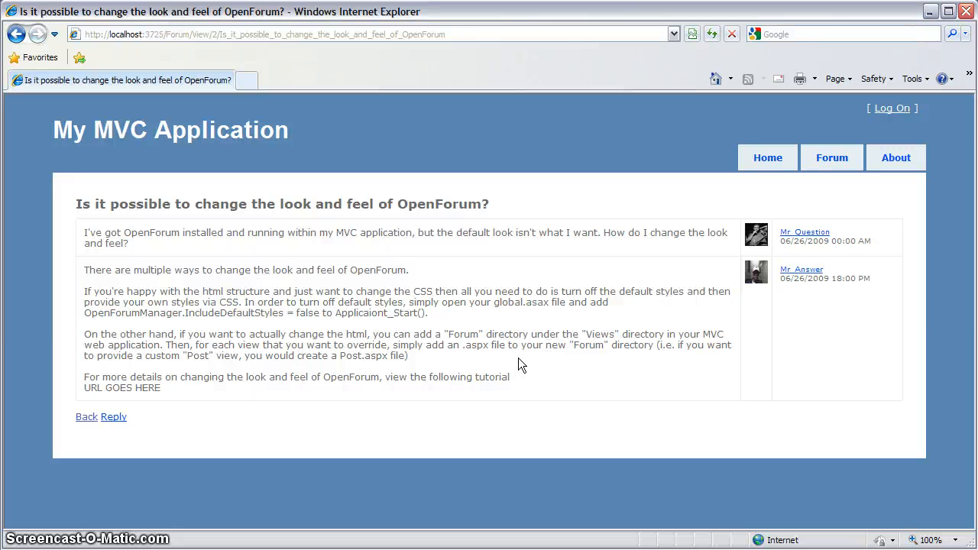